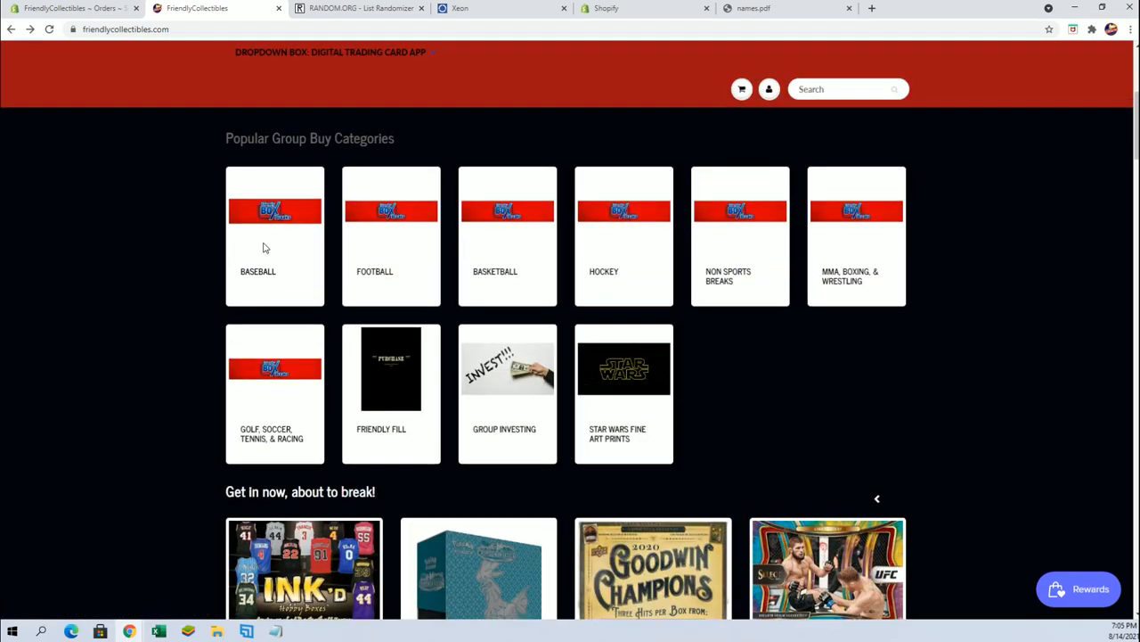
Step: Browse the Baseball group-break collection down to the 2021 Topps Luminaries hobby box
click(274, 236)
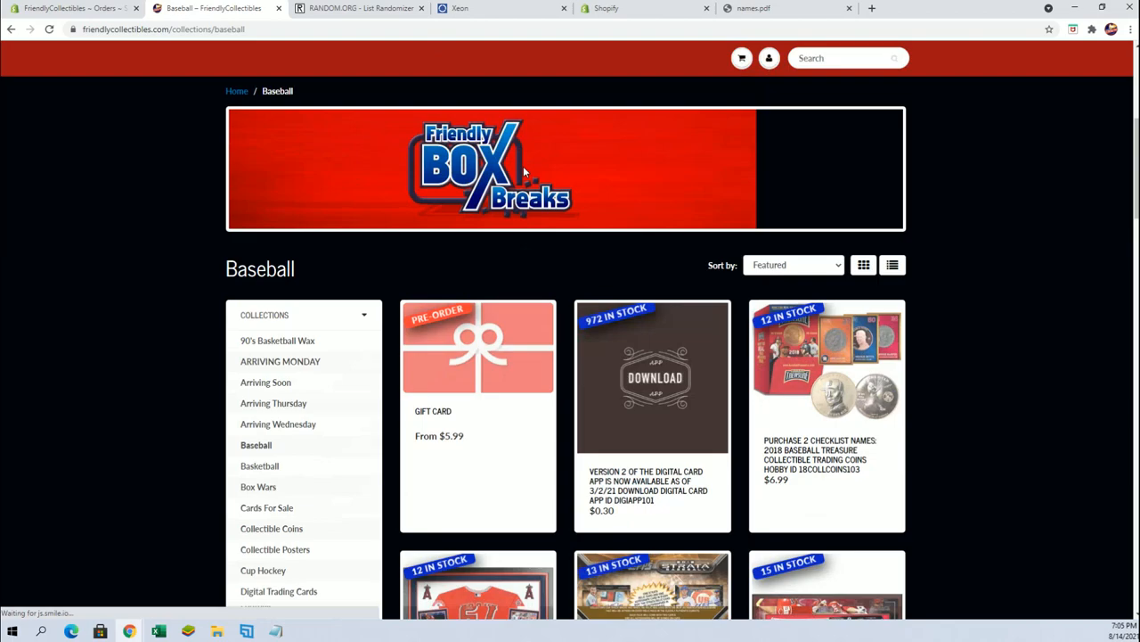
scroll(down, 3)
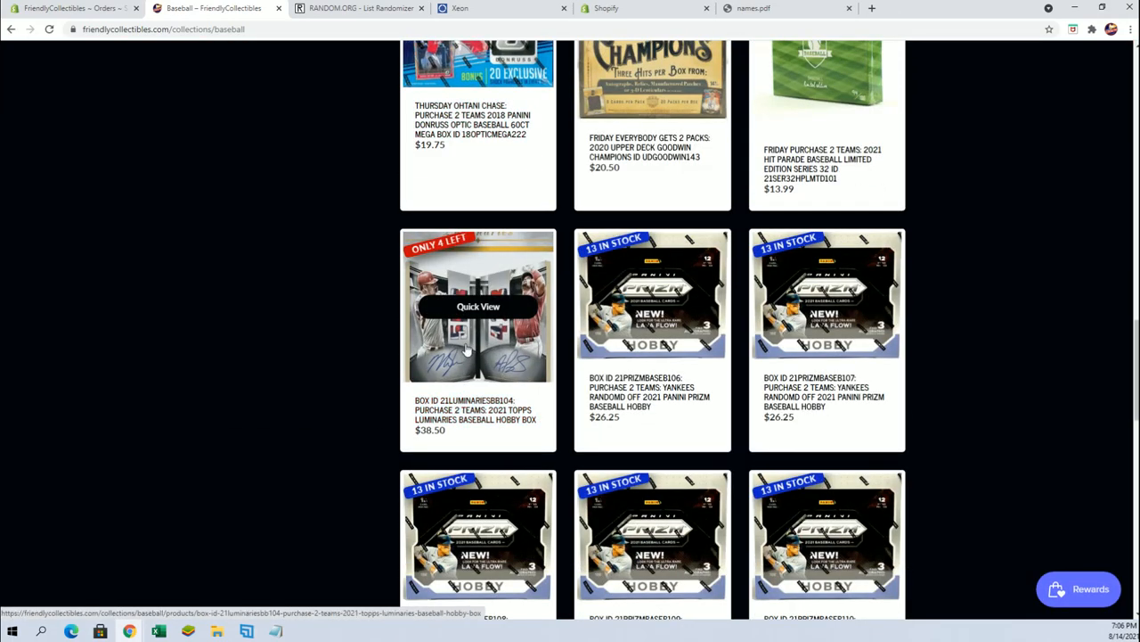
scroll(down, 3)
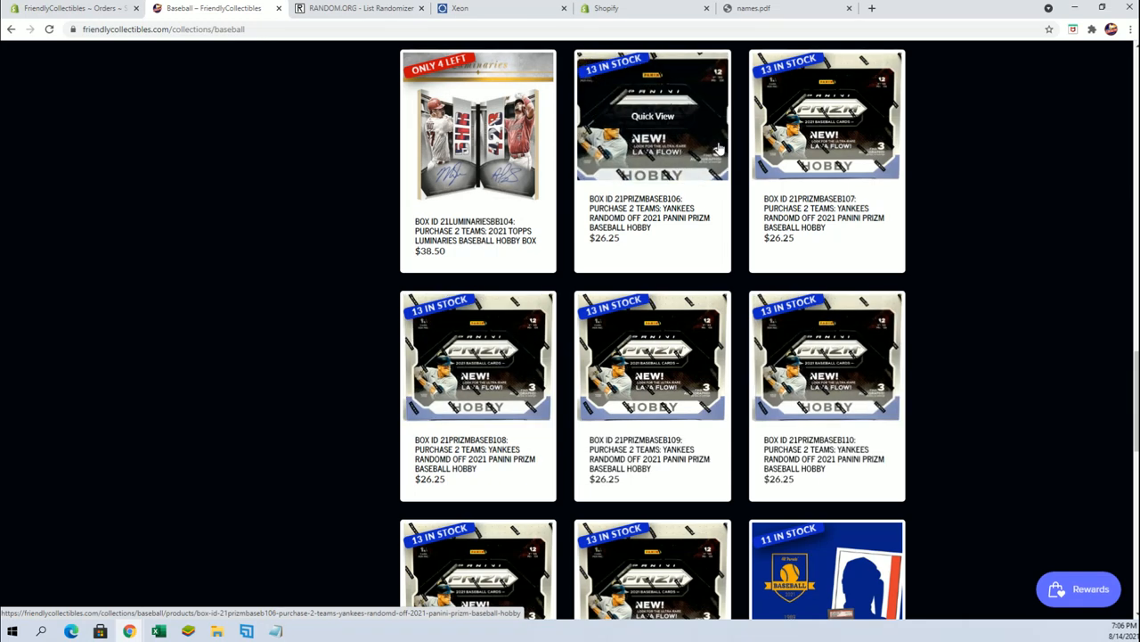
click(356, 8)
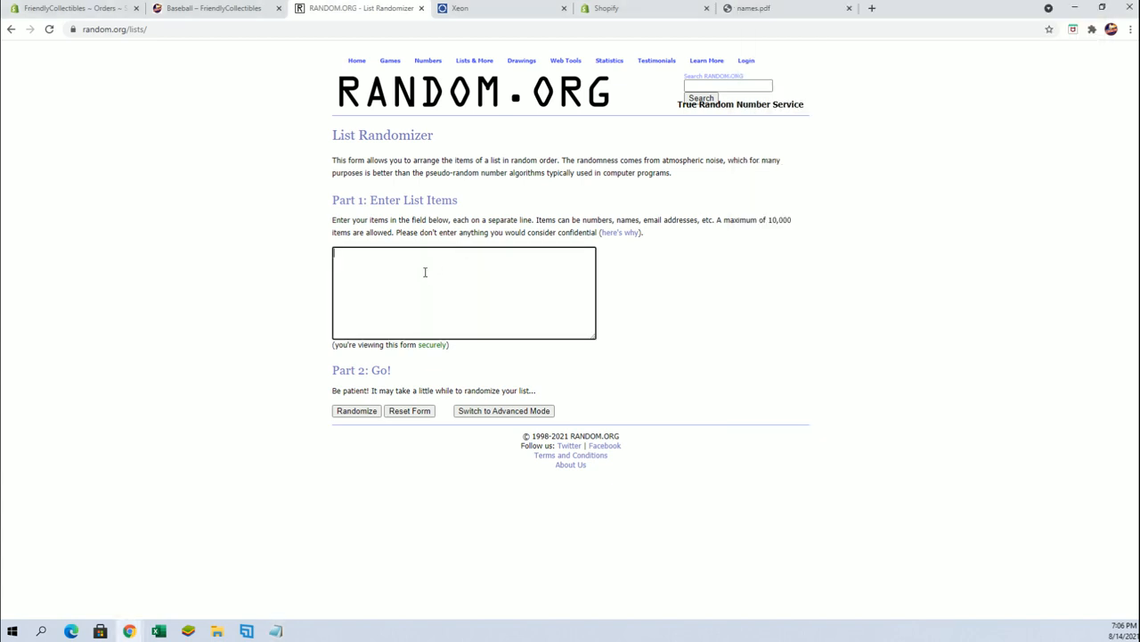
text(Chad Childress)
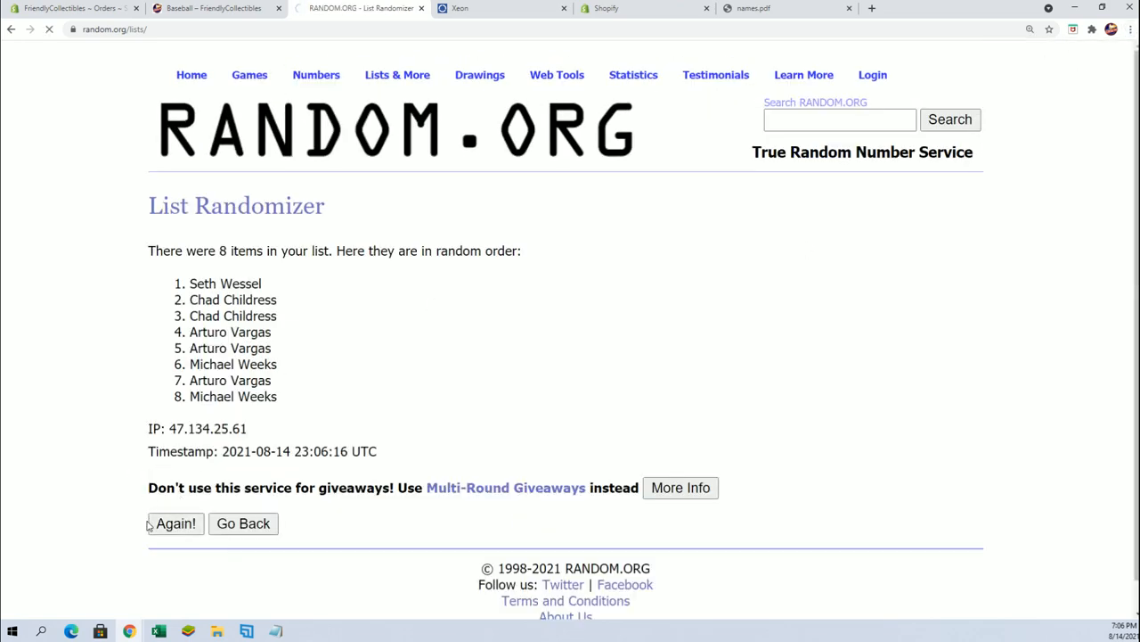
click(175, 523)
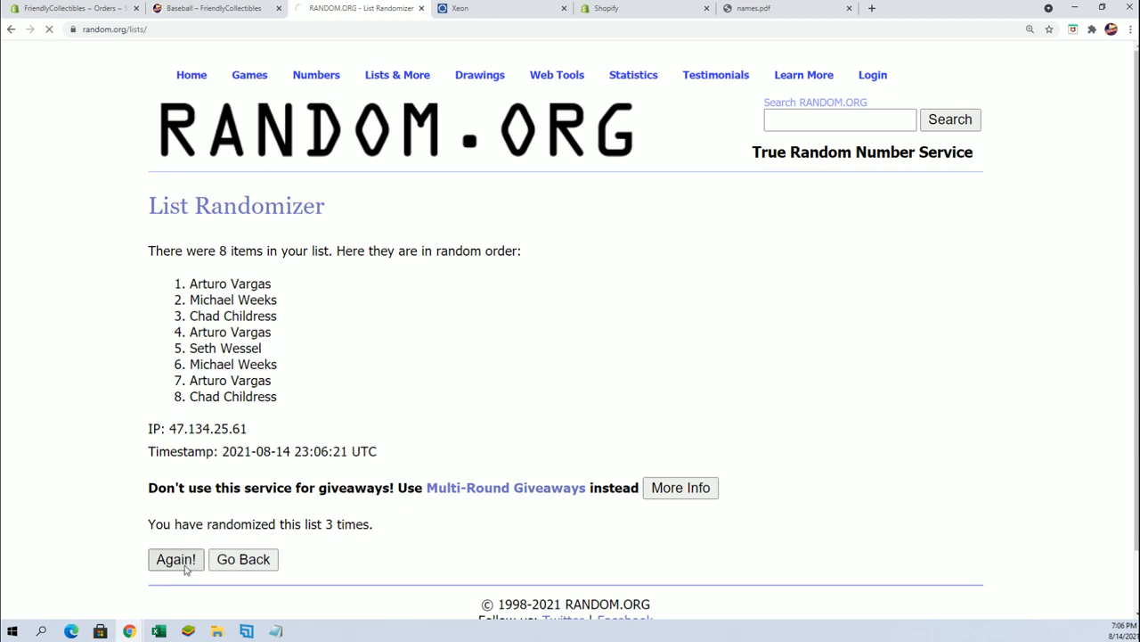
click(176, 558)
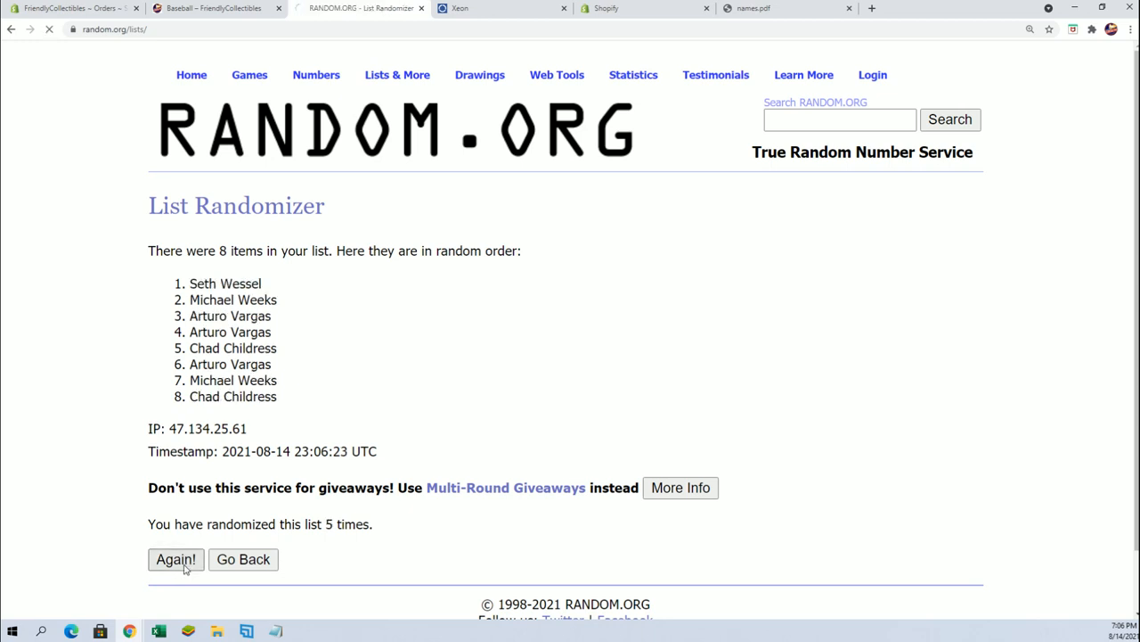
click(176, 559)
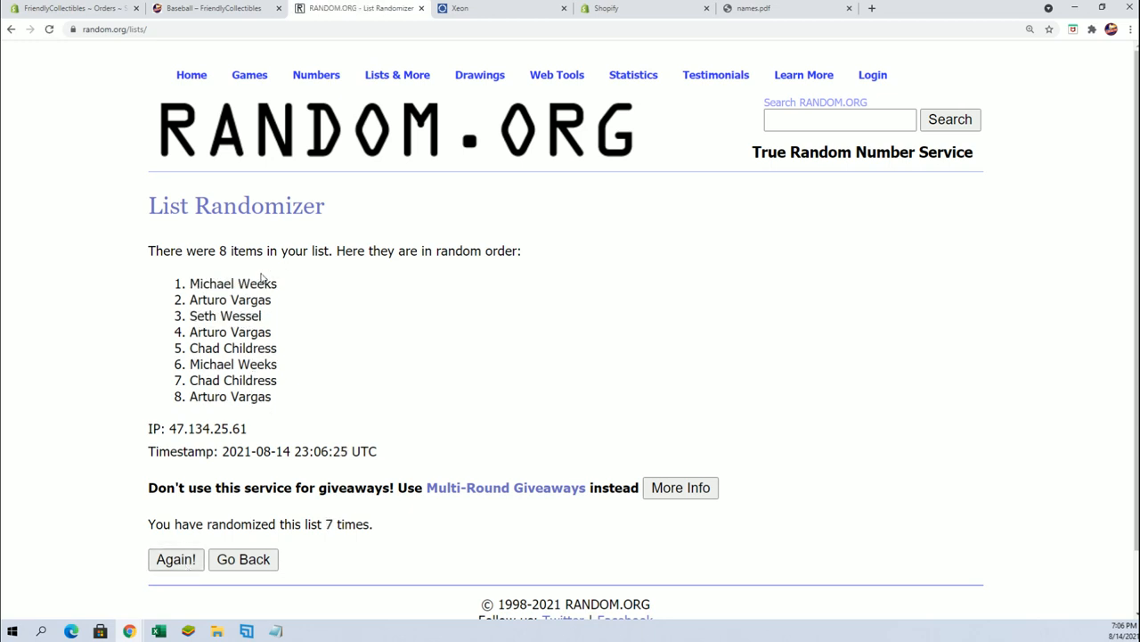
drag(190, 284, 276, 299)
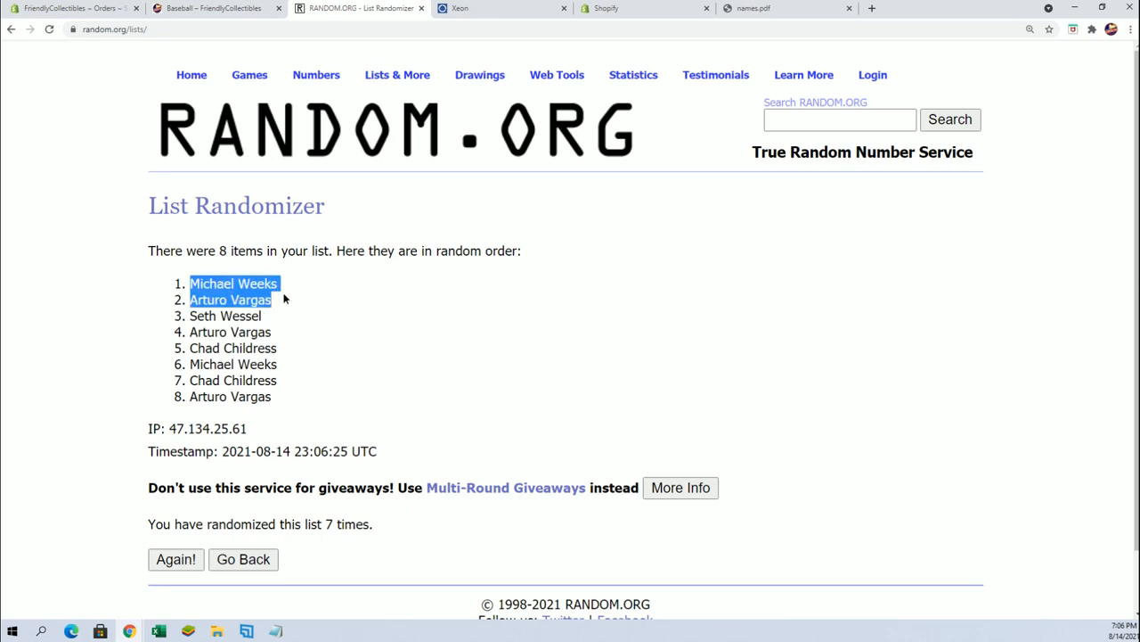
mouse_move(129, 481)
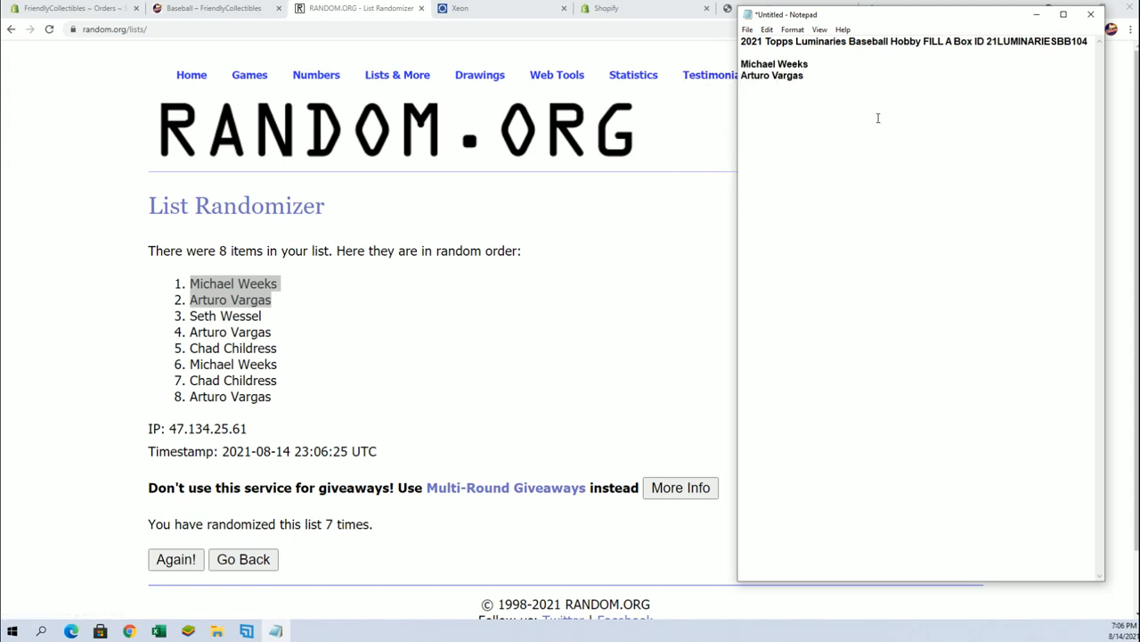
mouse_move(875, 144)
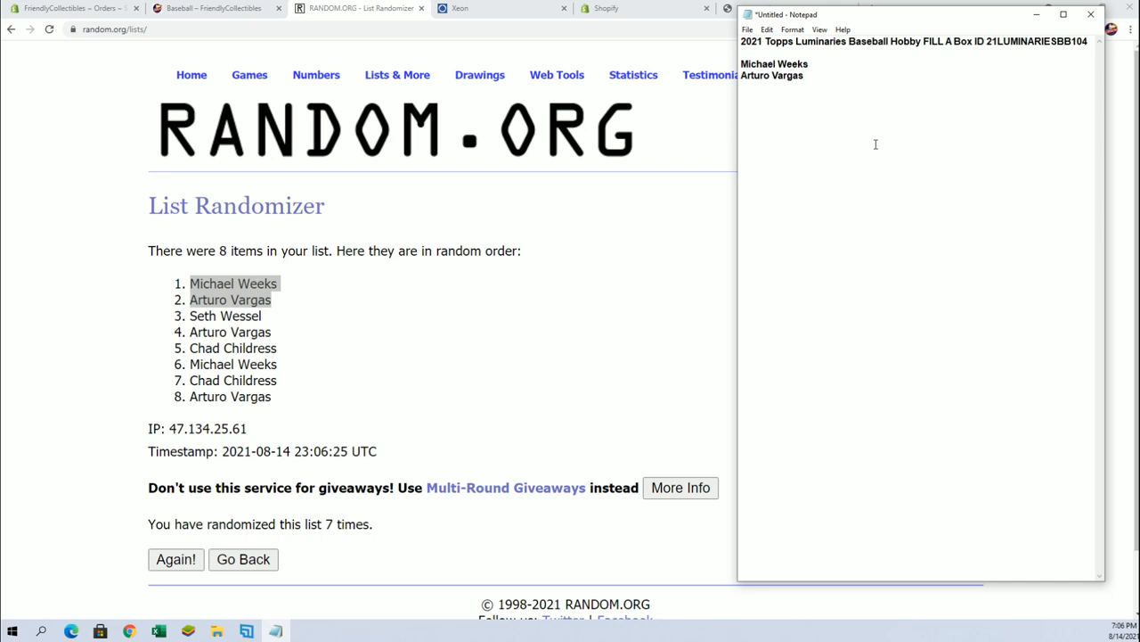